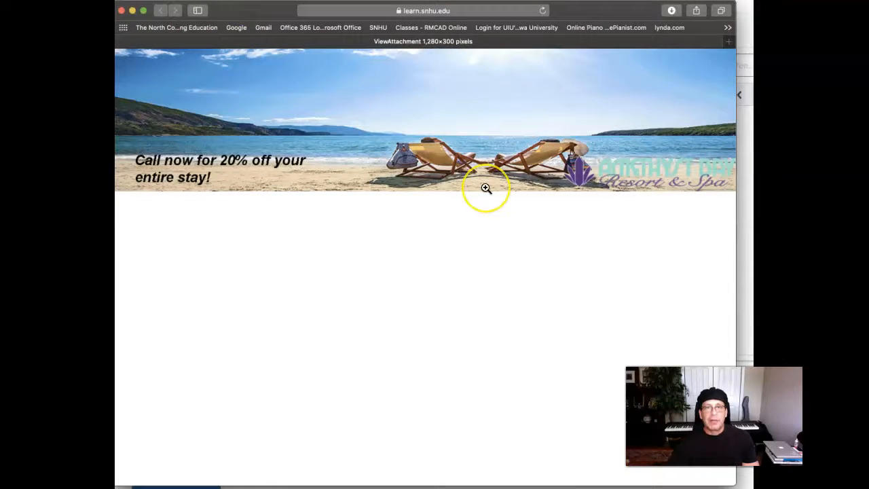
{"action": "mouse_move", "coordinate": [499, 200]}
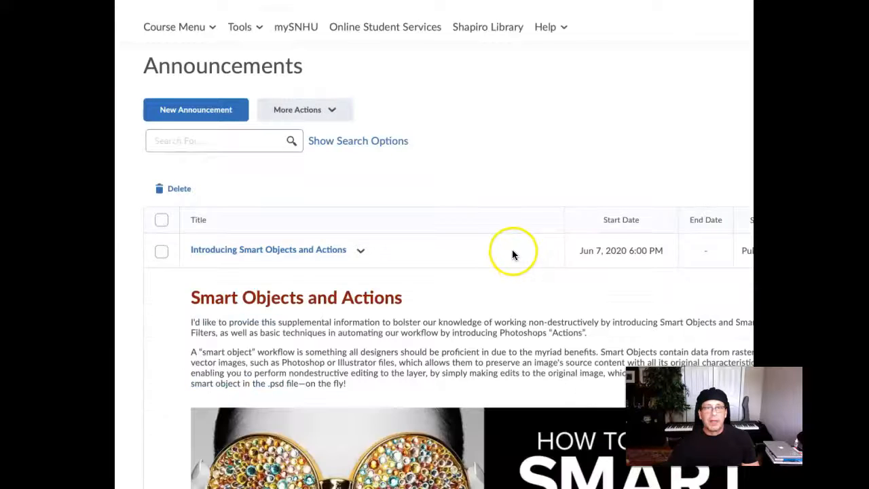
{"action": "scroll", "scroll_direction": "down", "scroll_amount": 3}
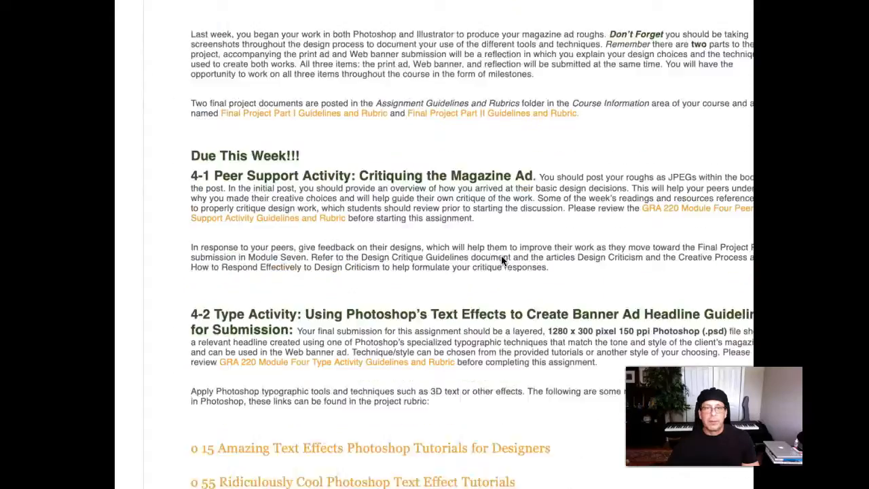
{"action": "scroll", "scroll_direction": "down", "scroll_amount": 3}
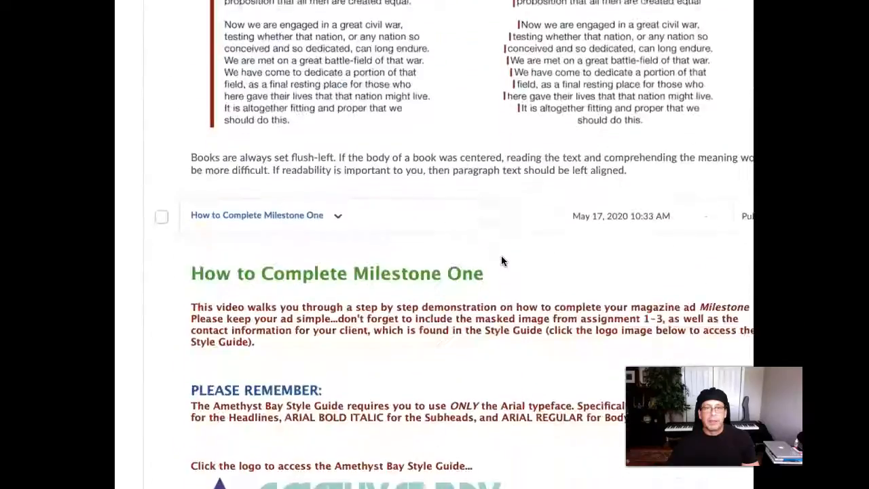
{"action": "scroll", "scroll_direction": "down", "scroll_amount": 3}
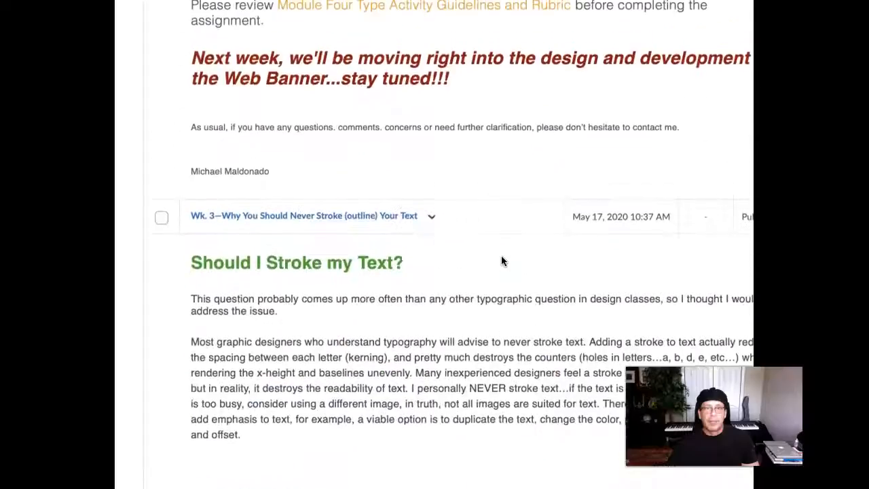
{"action": "scroll", "scroll_direction": "down", "scroll_amount": 3}
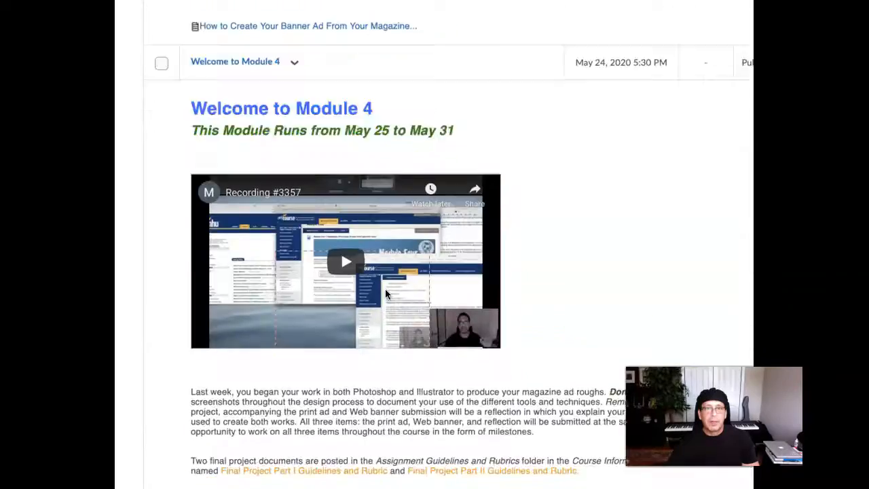
{"action": "scroll", "scroll_direction": "down", "scroll_amount": 3}
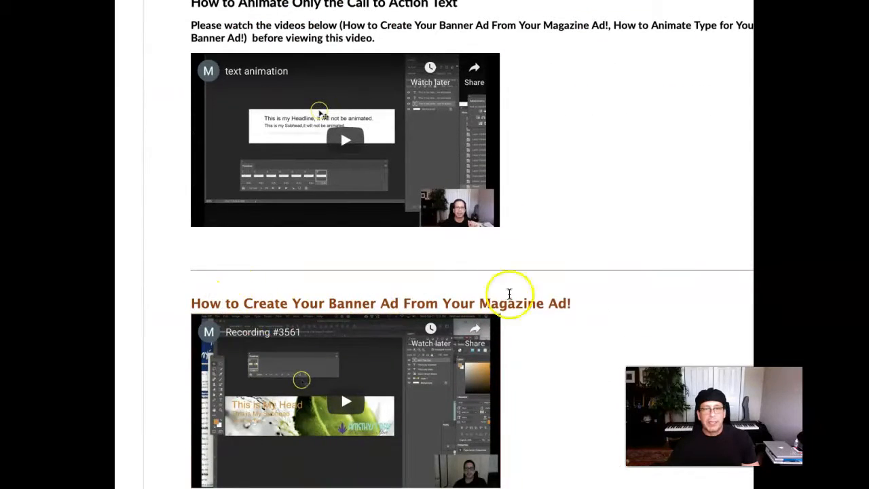
{"action": "mouse_move", "coordinate": [391, 291]}
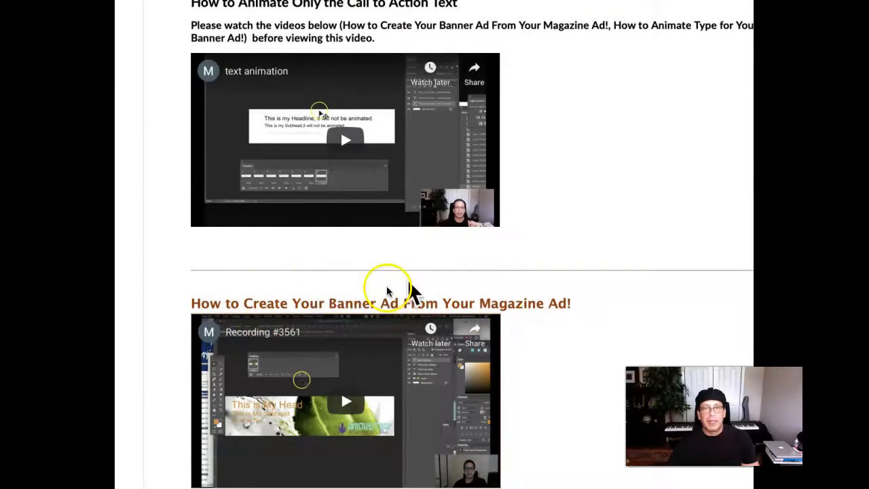
{"action": "scroll", "scroll_direction": "down", "scroll_amount": 3}
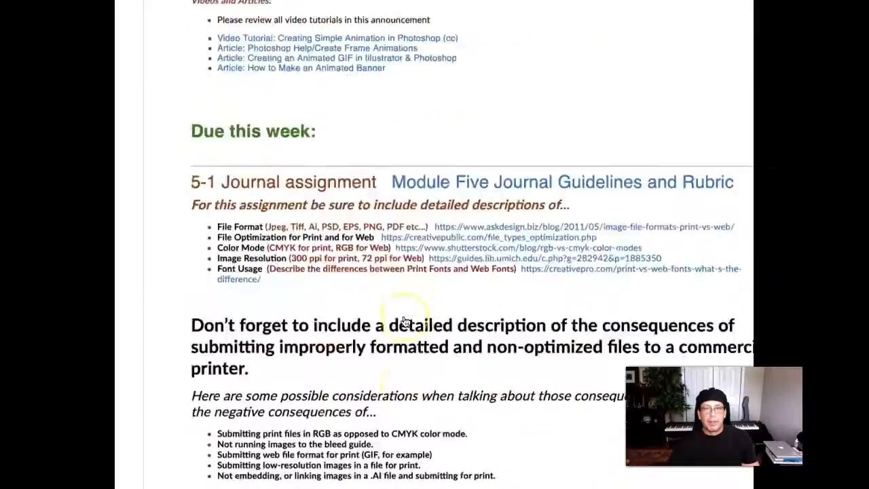
{"action": "scroll", "scroll_direction": "down", "scroll_amount": 3}
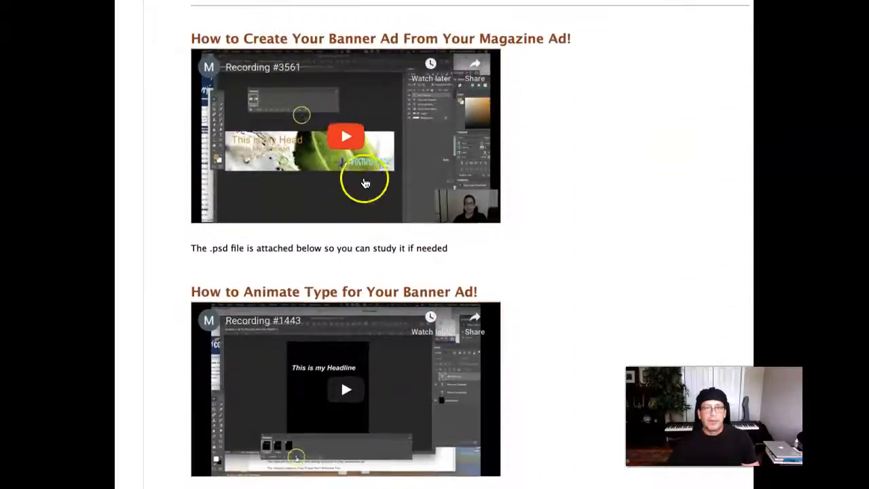
{"action": "scroll", "scroll_direction": "down", "scroll_amount": 3}
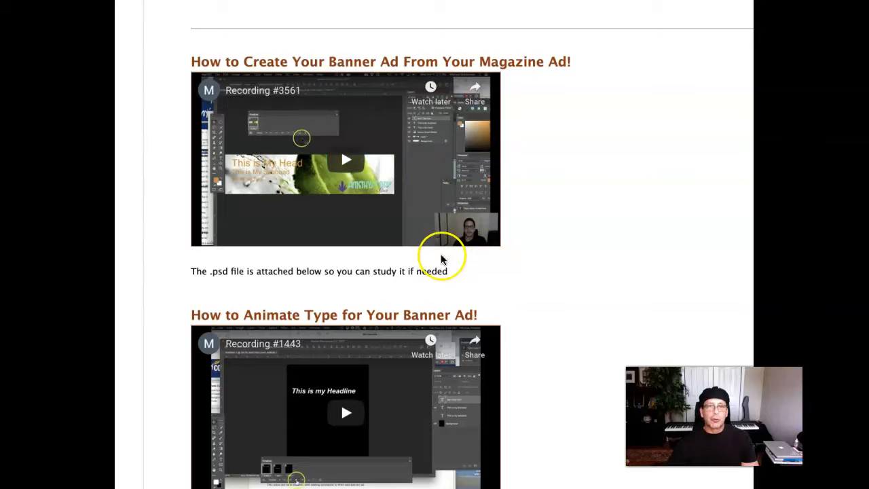
{"action": "mouse_move", "coordinate": [620, 245]}
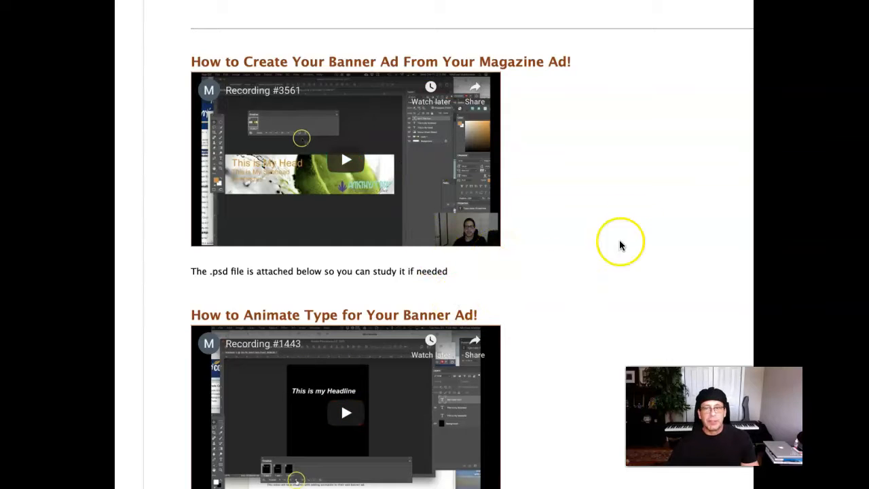
{"action": "mouse_move", "coordinate": [659, 246]}
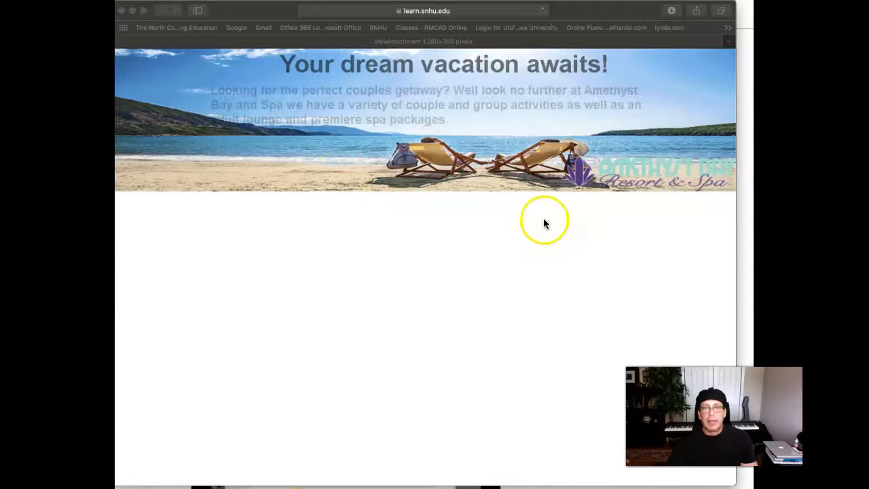
{"action": "mouse_move", "coordinate": [652, 197]}
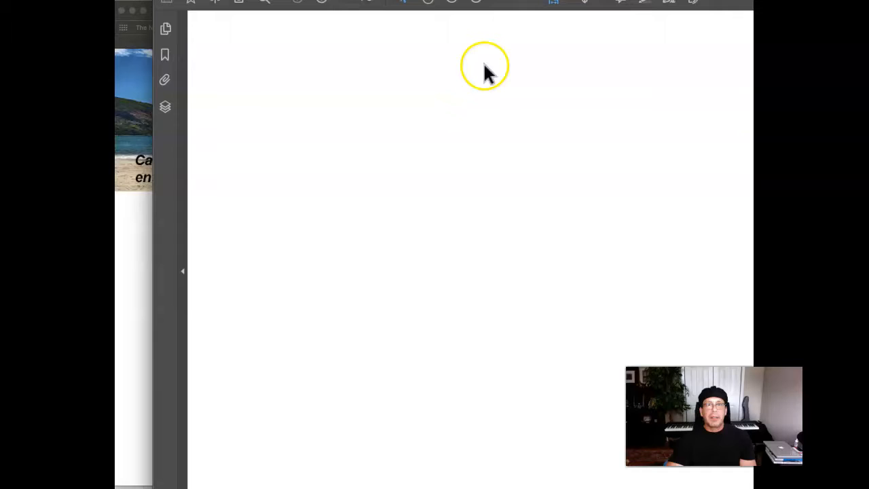
{"action": "mouse_move", "coordinate": [533, 210]}
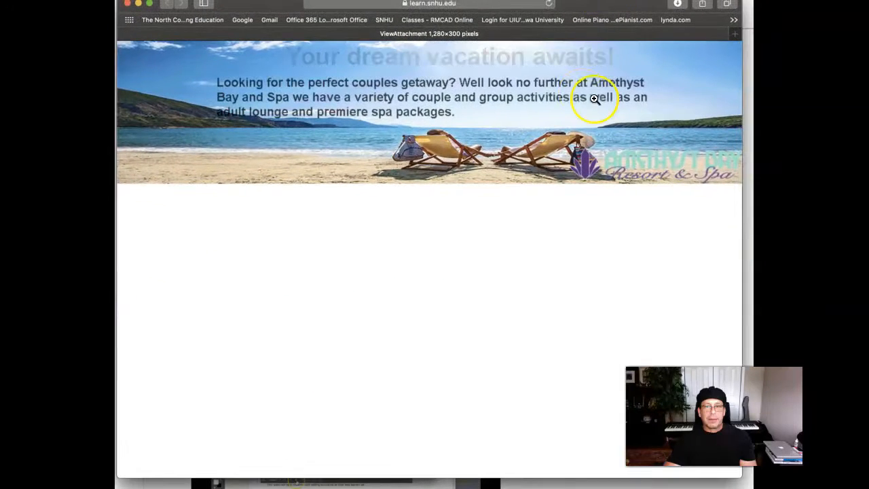
{"action": "mouse_move", "coordinate": [222, 74]}
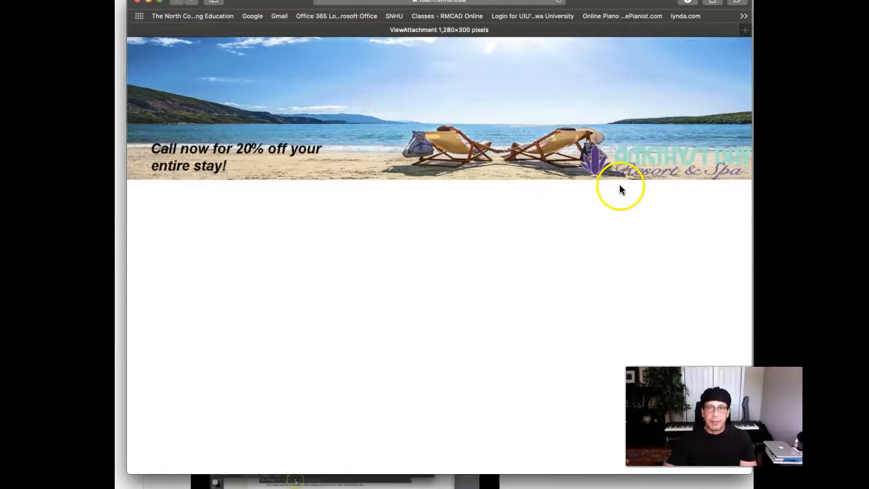
{"action": "mouse_move", "coordinate": [599, 126]}
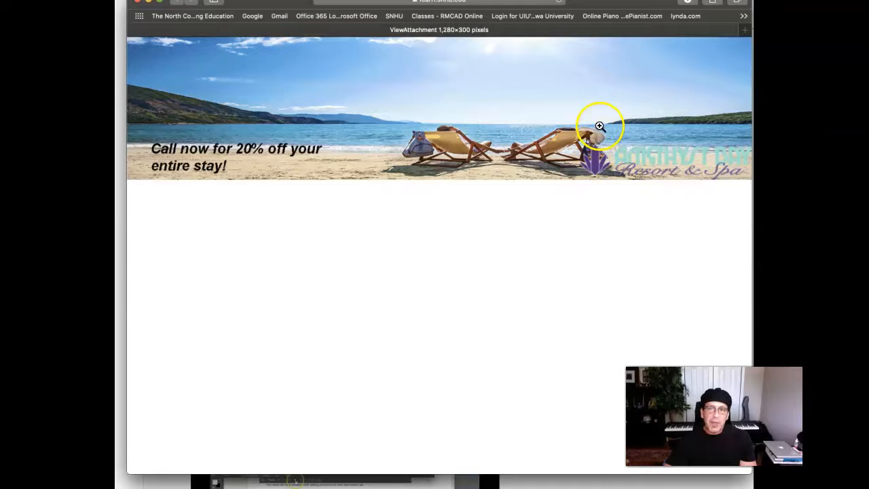
{"action": "mouse_move", "coordinate": [317, 128]}
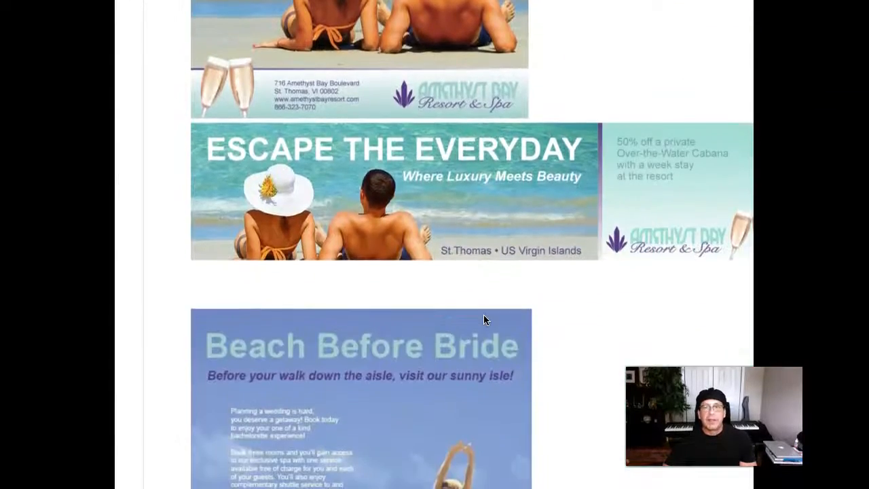
{"action": "scroll", "scroll_direction": "down", "scroll_amount": 3}
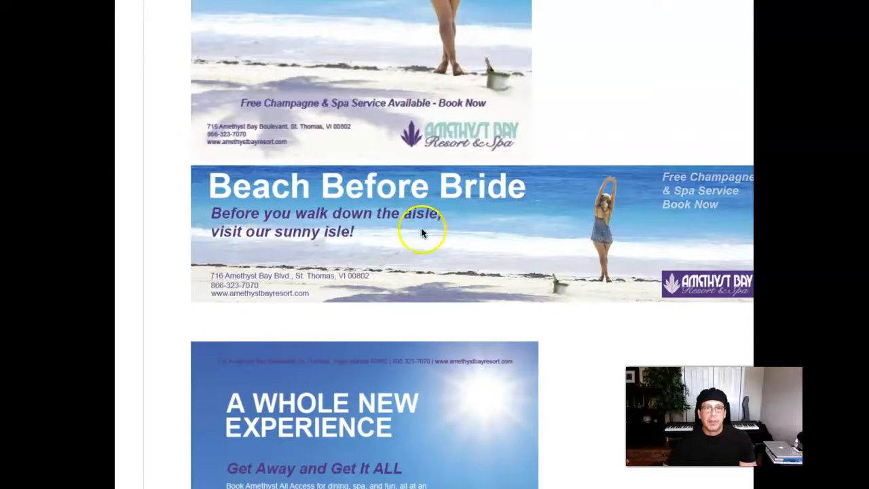
{"action": "scroll", "scroll_direction": "down", "scroll_amount": 3}
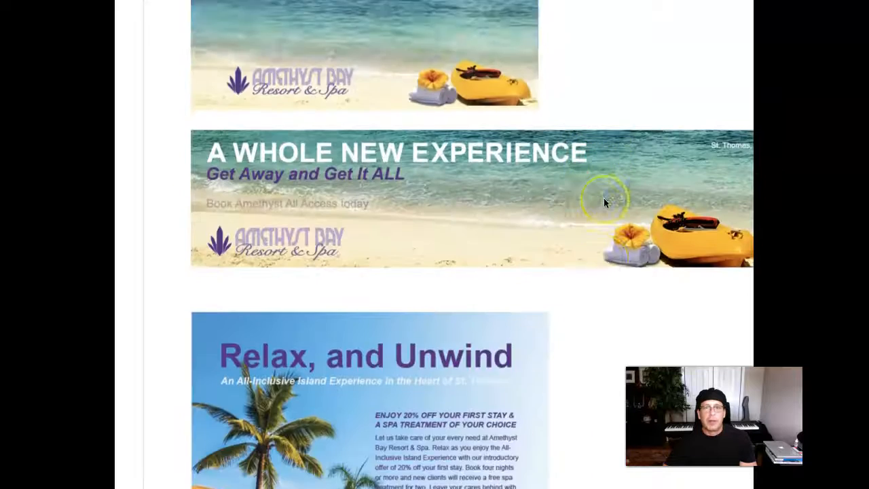
{"action": "scroll", "scroll_direction": "down", "scroll_amount": 3}
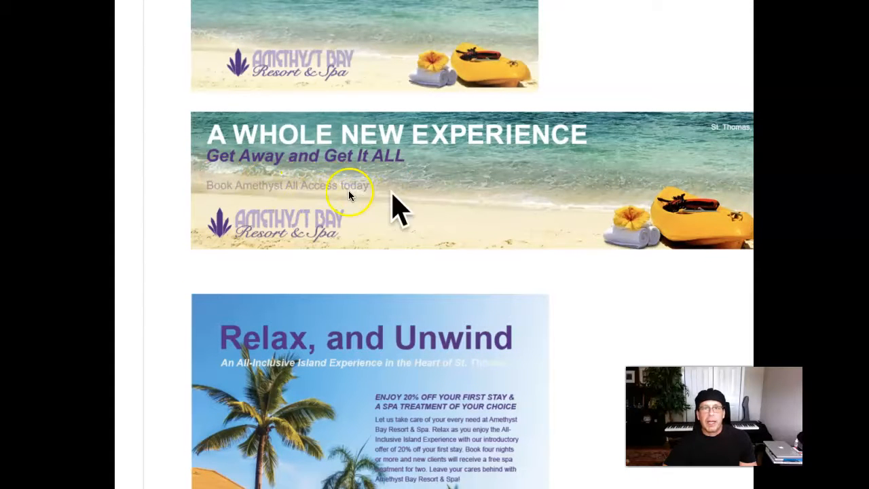
{"action": "scroll", "scroll_direction": "down", "scroll_amount": 3}
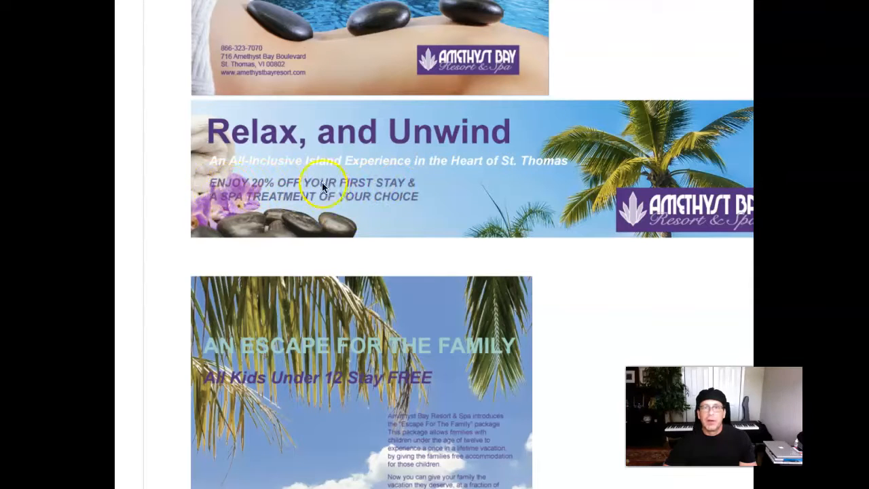
{"action": "mouse_move", "coordinate": [401, 130]}
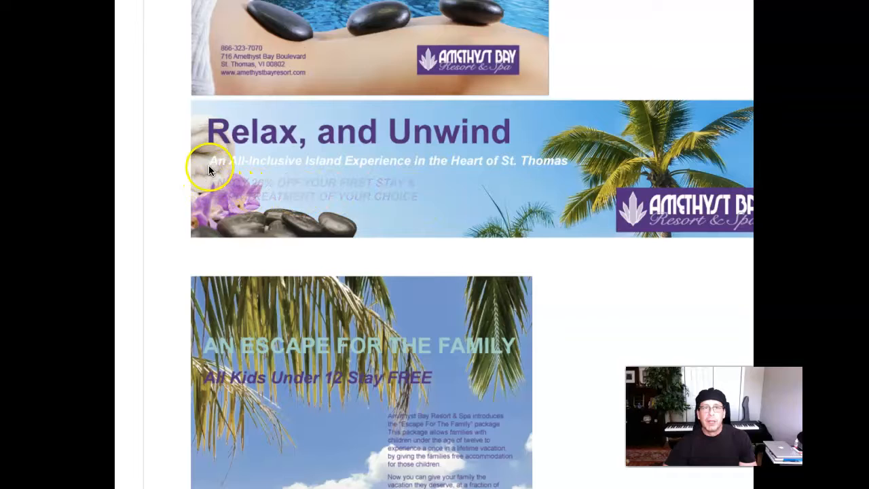
{"action": "mouse_move", "coordinate": [261, 200]}
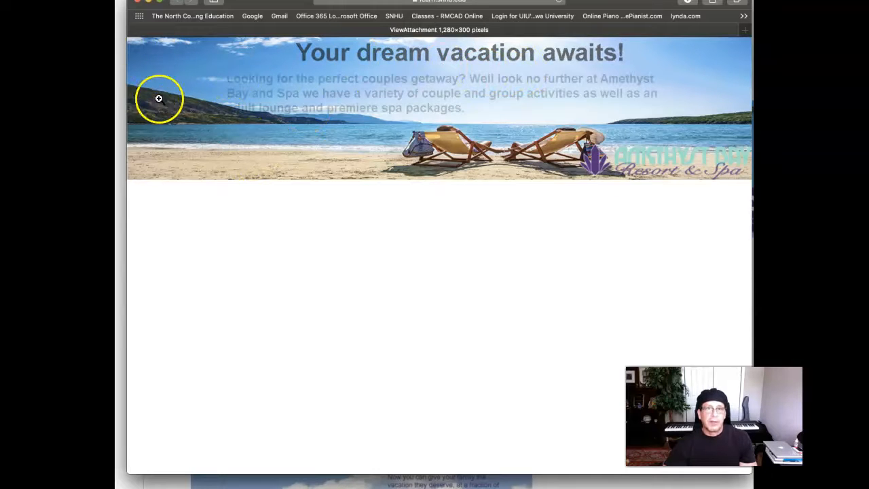
{"action": "mouse_move", "coordinate": [643, 59]}
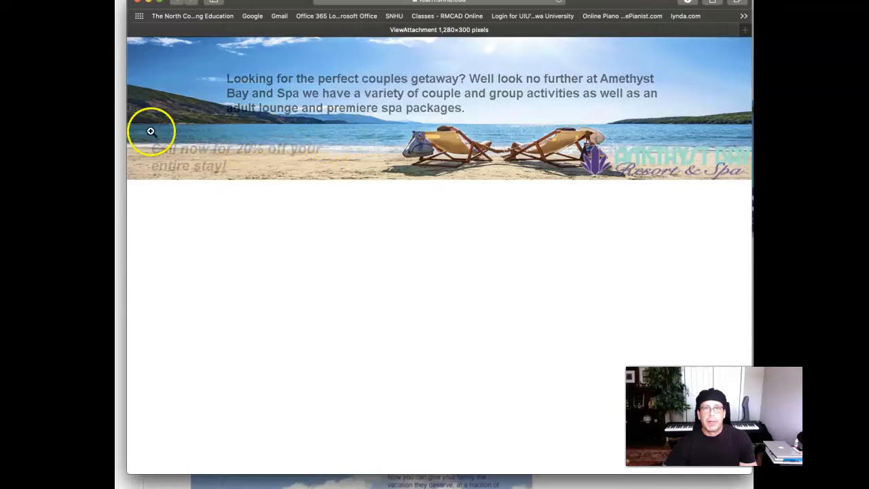
{"action": "mouse_move", "coordinate": [354, 125]}
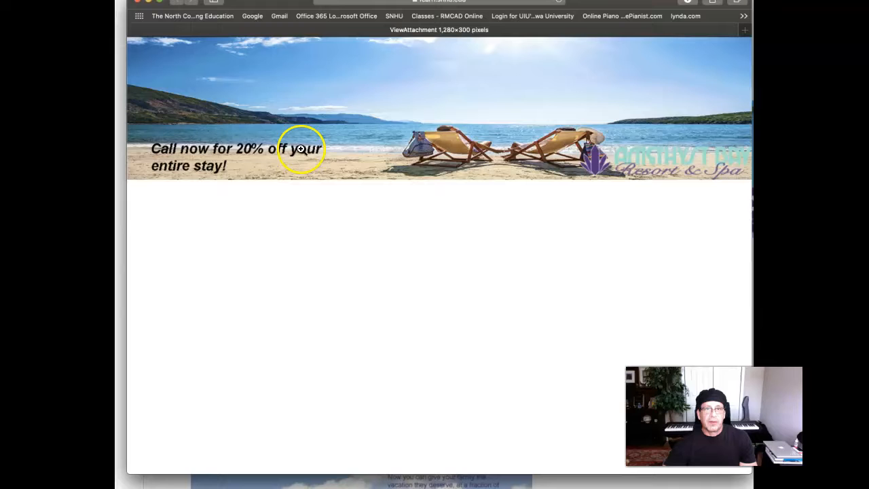
{"action": "mouse_move", "coordinate": [240, 170]}
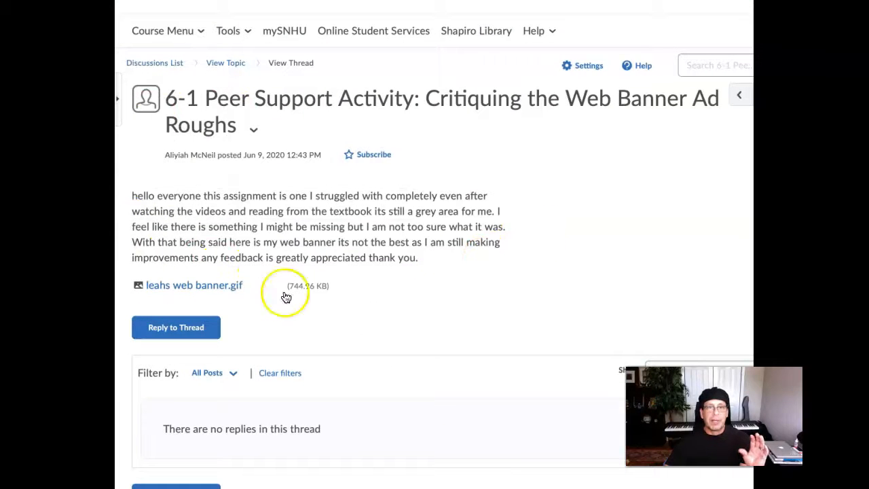
{"action": "mouse_move", "coordinate": [507, 319]}
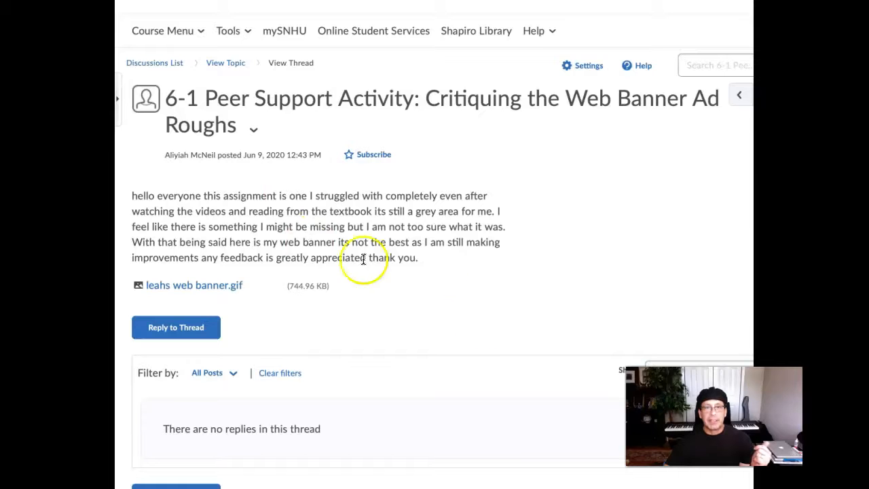
{"action": "mouse_move", "coordinate": [442, 264]}
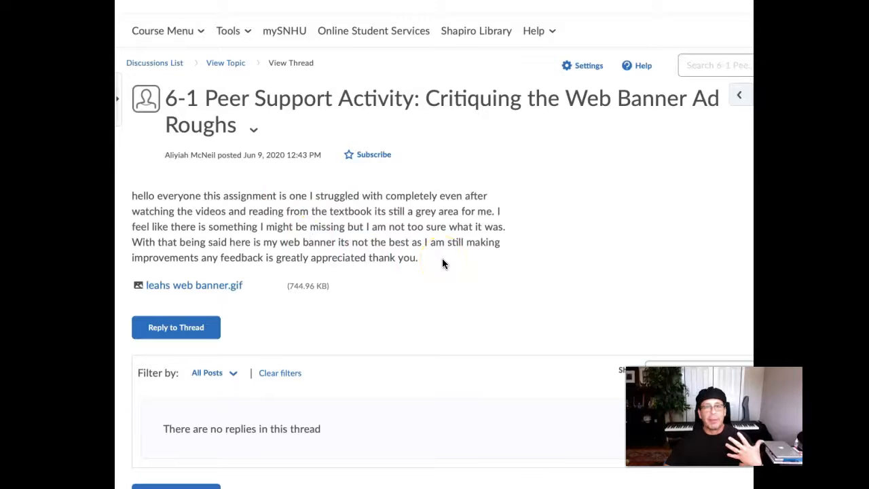